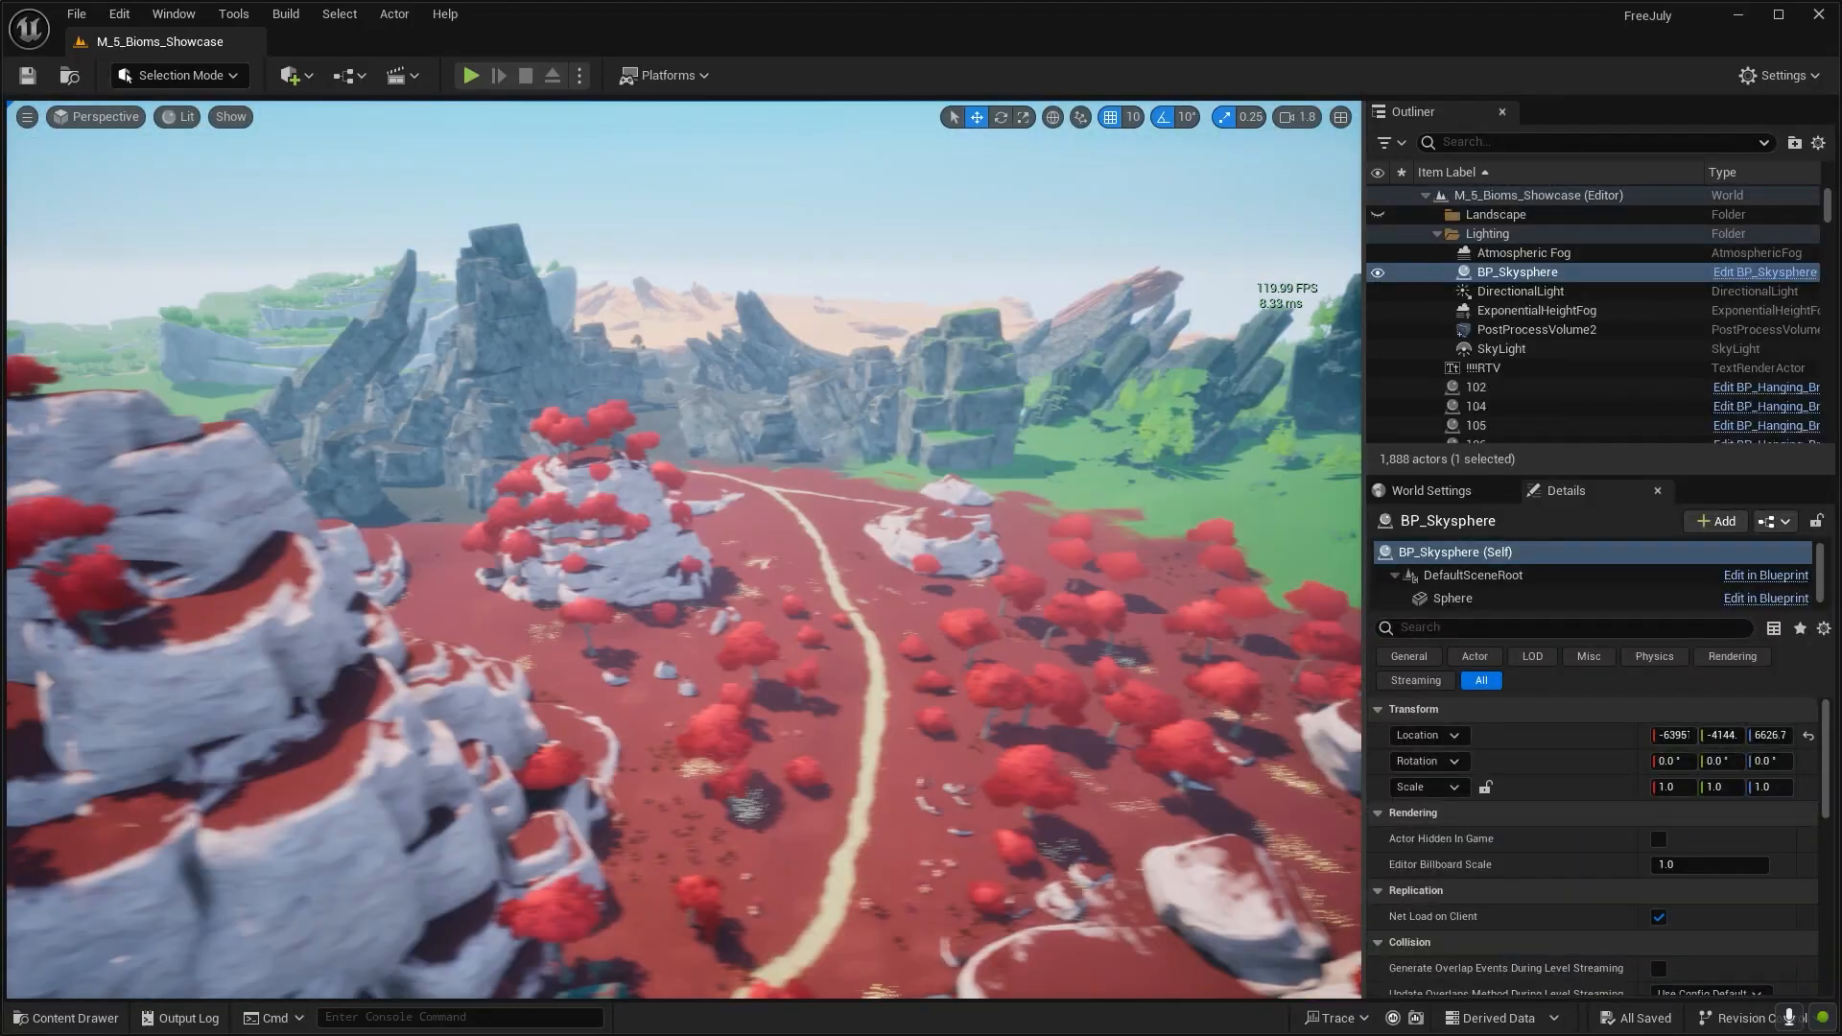
- Play the MagicShields and then the Mediterranean_Coasts demo levels in the editor viewport
{"action": "left_click", "coordinate": [470, 75]}
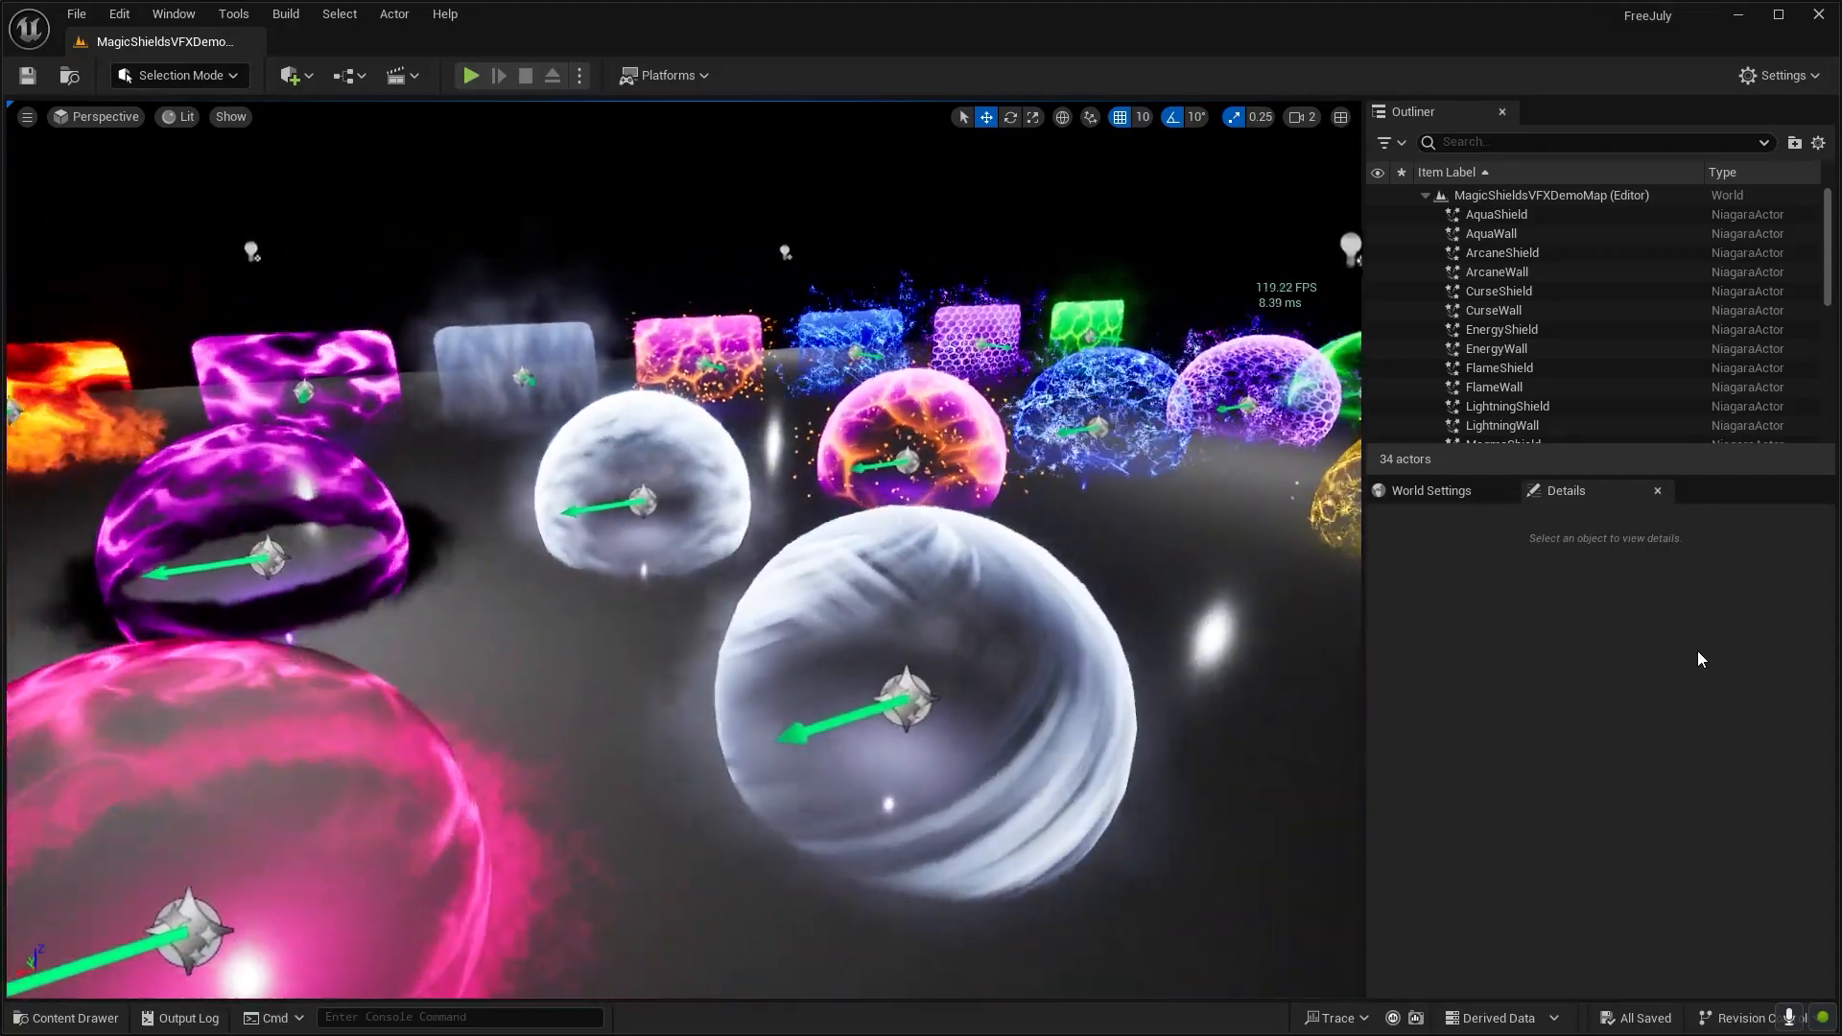
{"action": "left_click", "coordinate": [472, 75]}
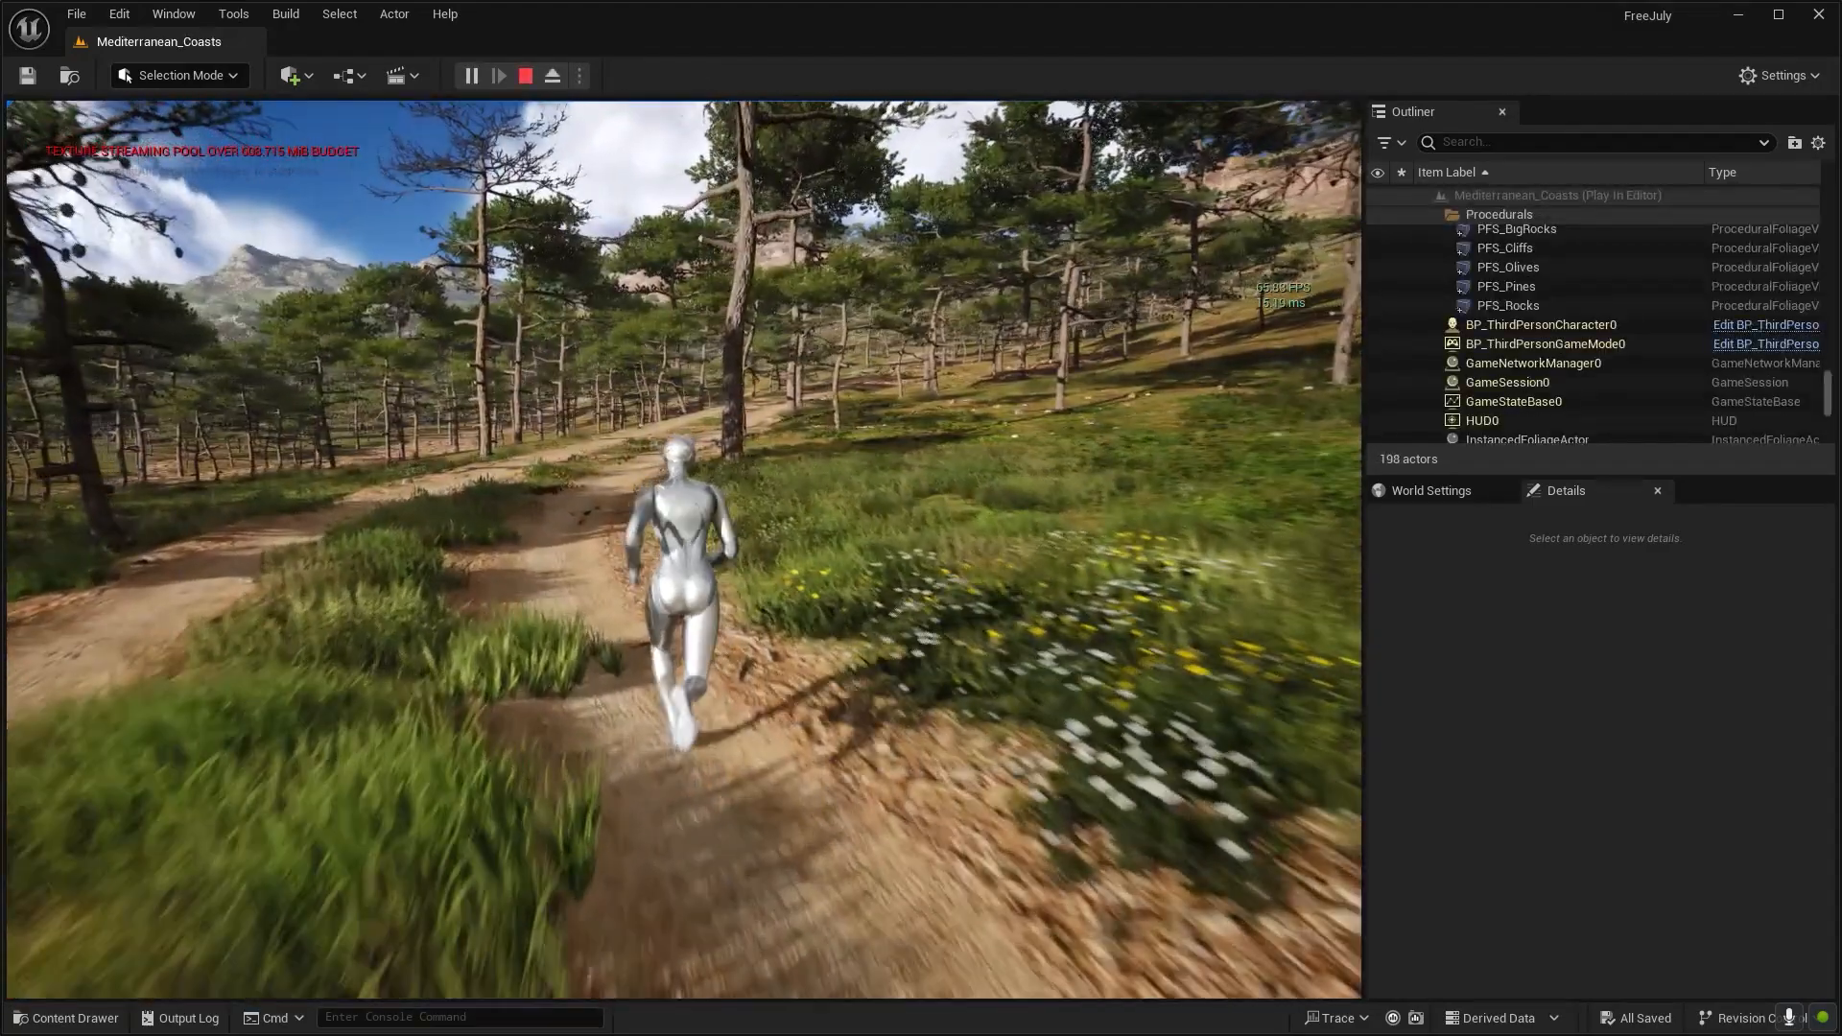